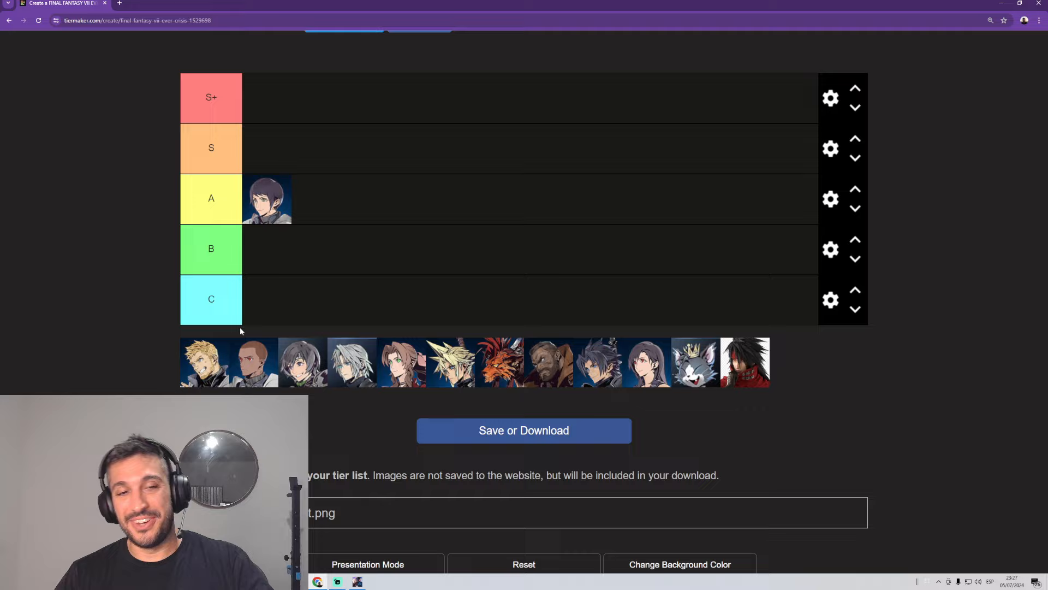
mouse_move(181, 366)
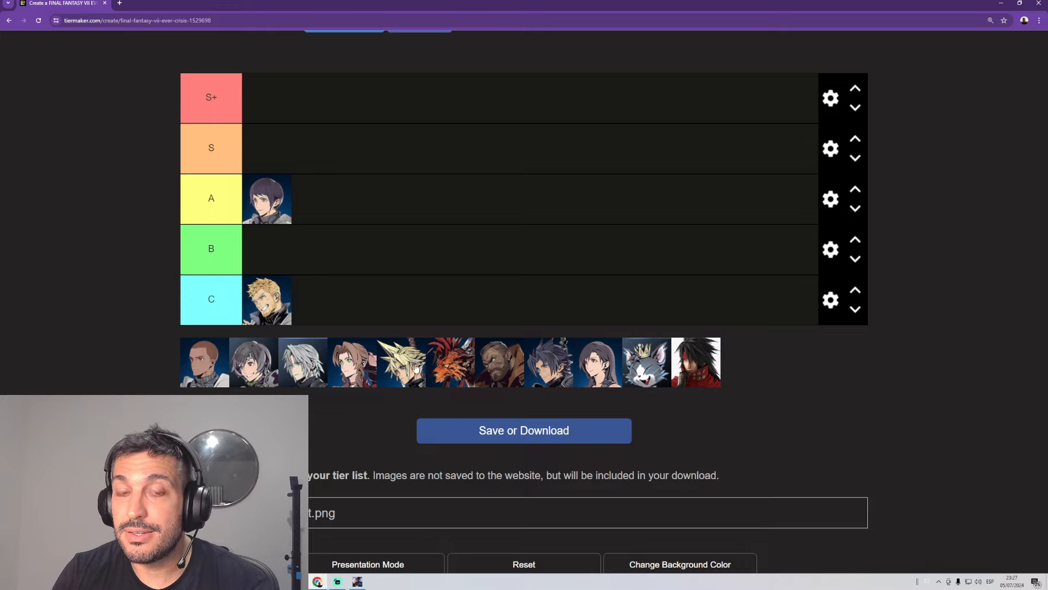
mouse_move(390, 397)
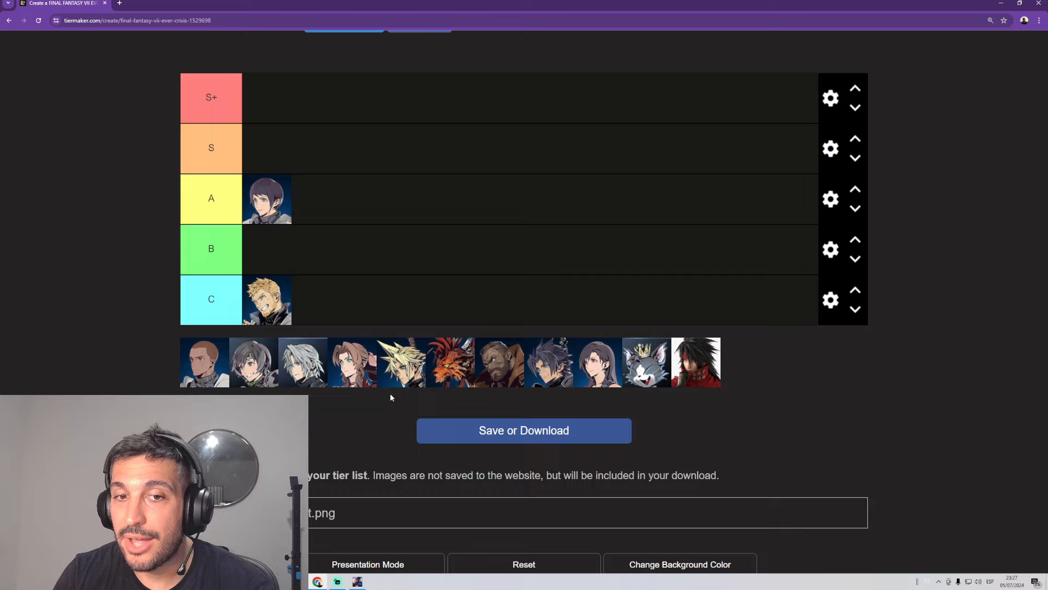
mouse_move(334, 368)
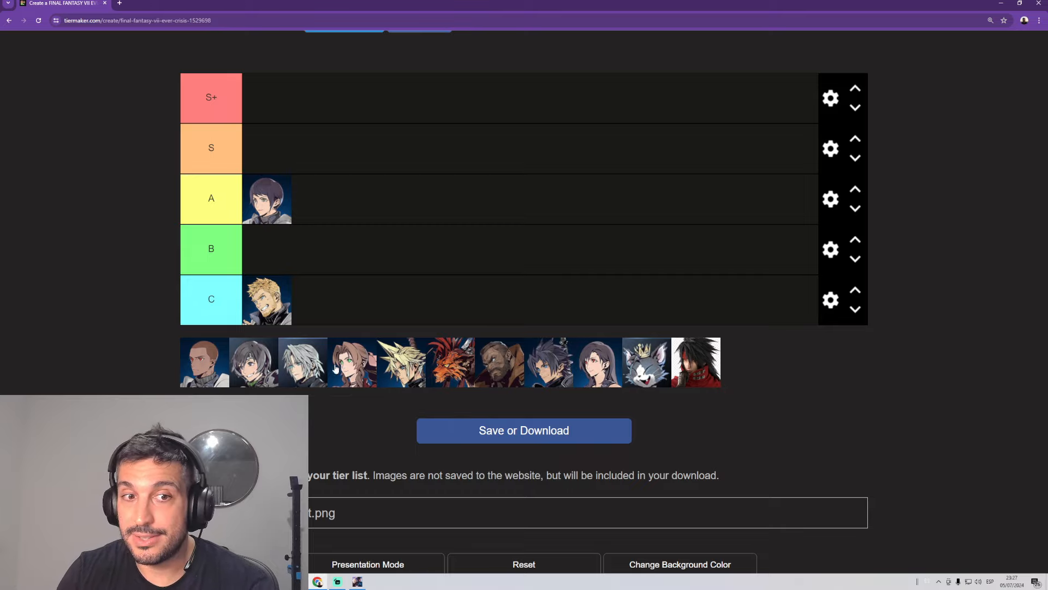
mouse_move(266, 304)
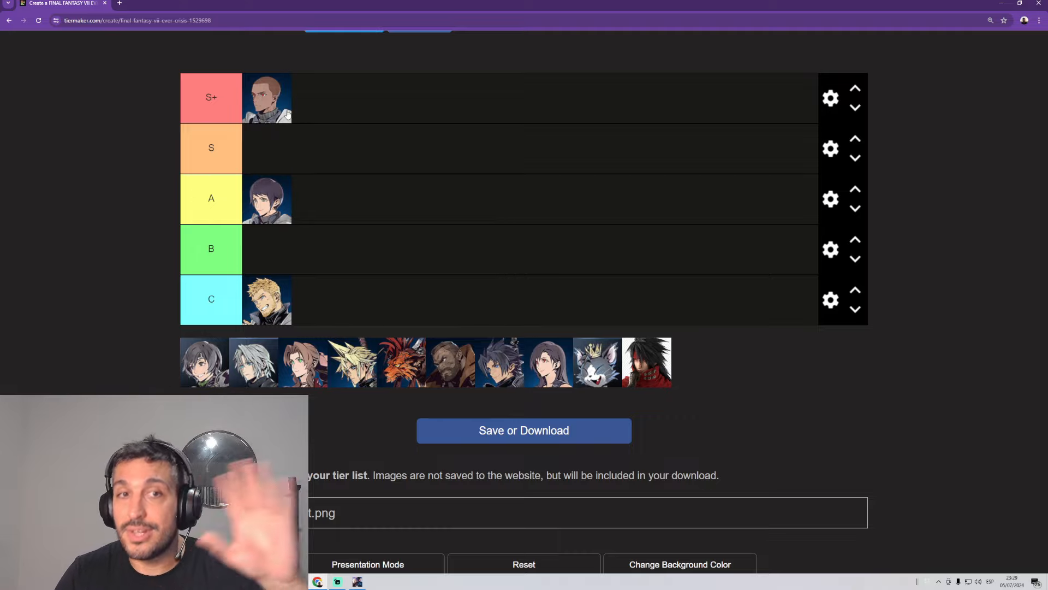
mouse_move(280, 137)
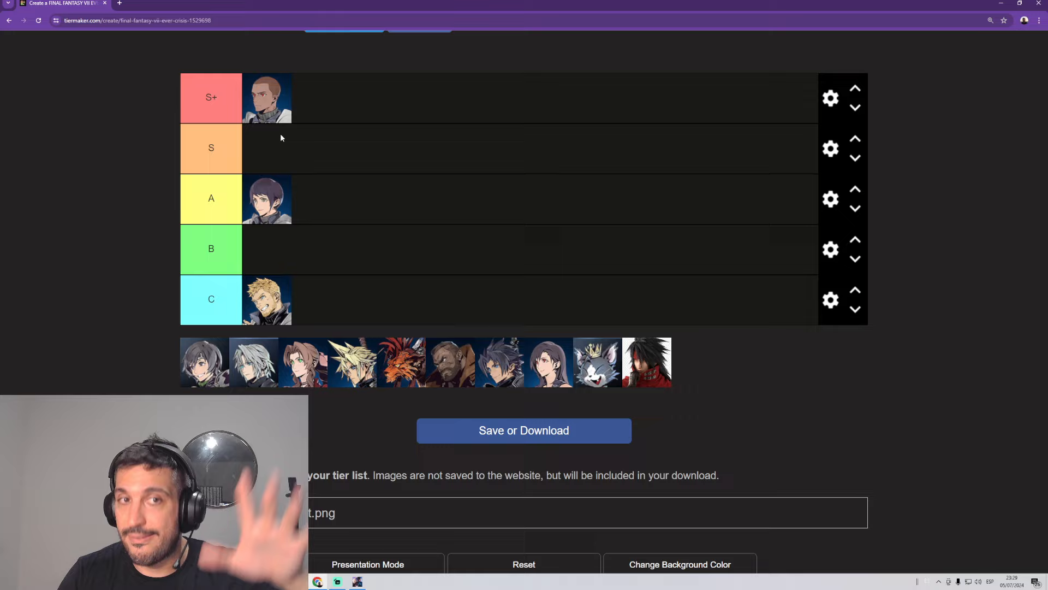
mouse_move(280, 150)
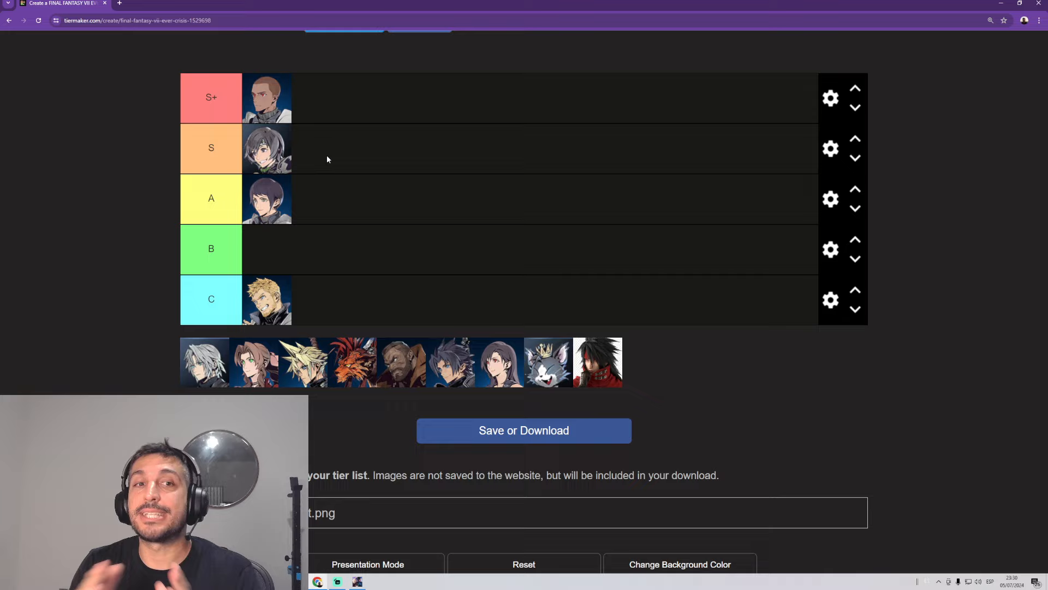
mouse_move(266, 146)
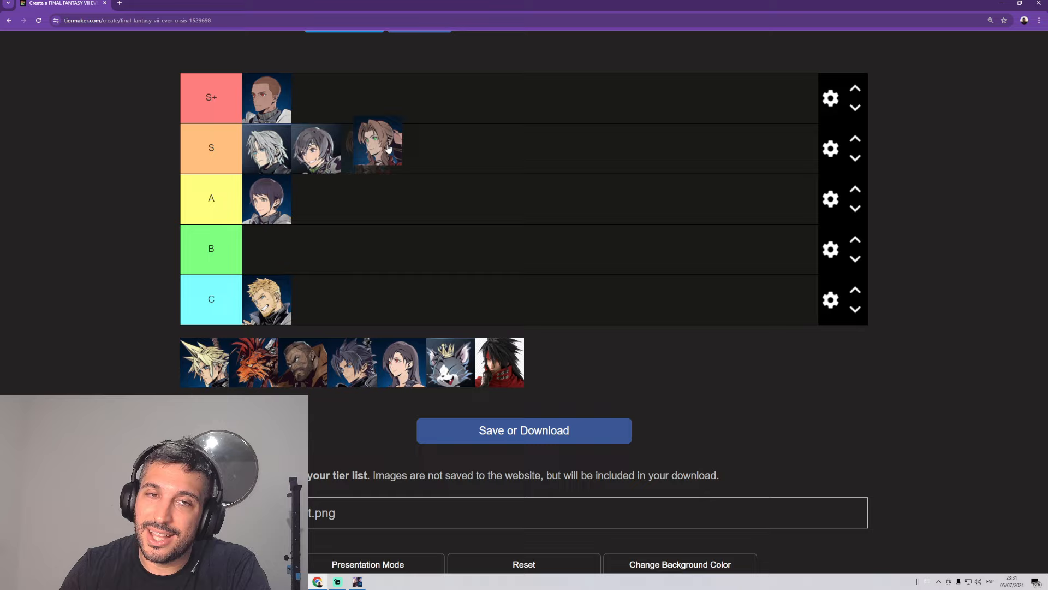
Step: Drag the auburn-haired character up into the S+ row, then back down
left_click_drag(376, 147, 327, 99)
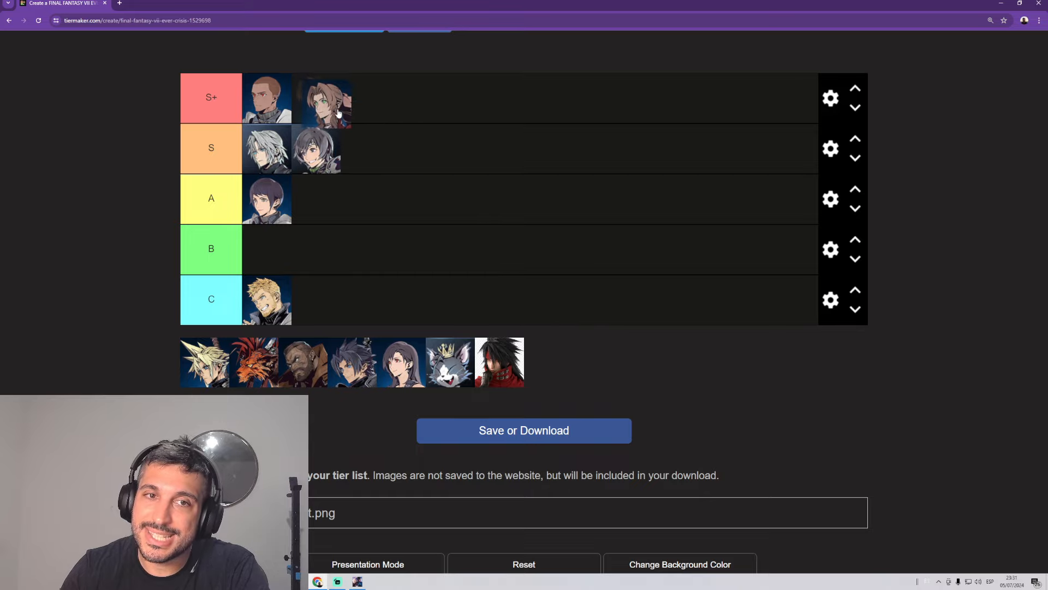
left_click_drag(325, 99, 367, 148)
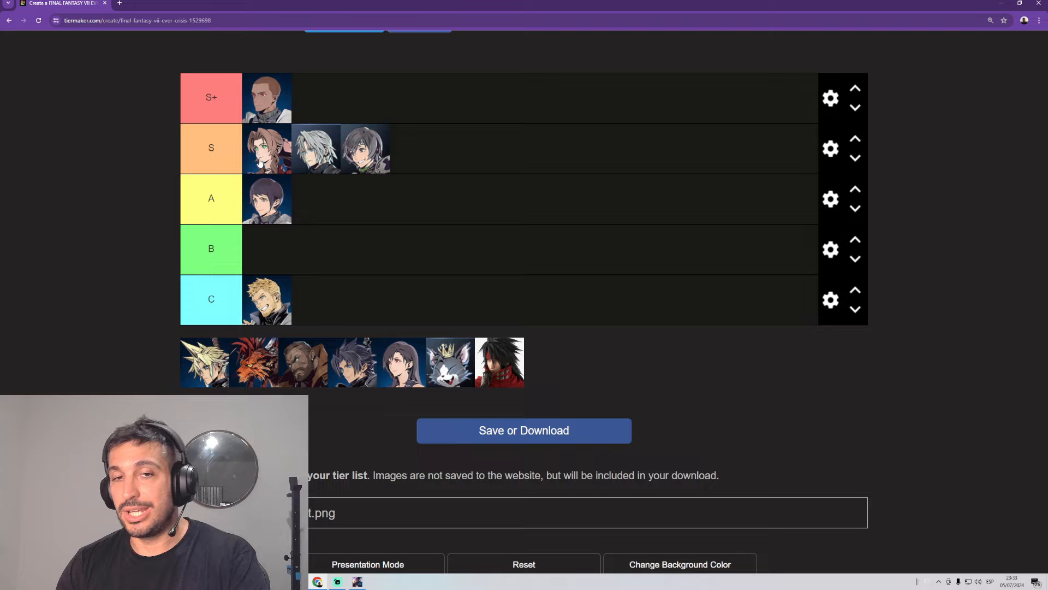
mouse_move(502, 206)
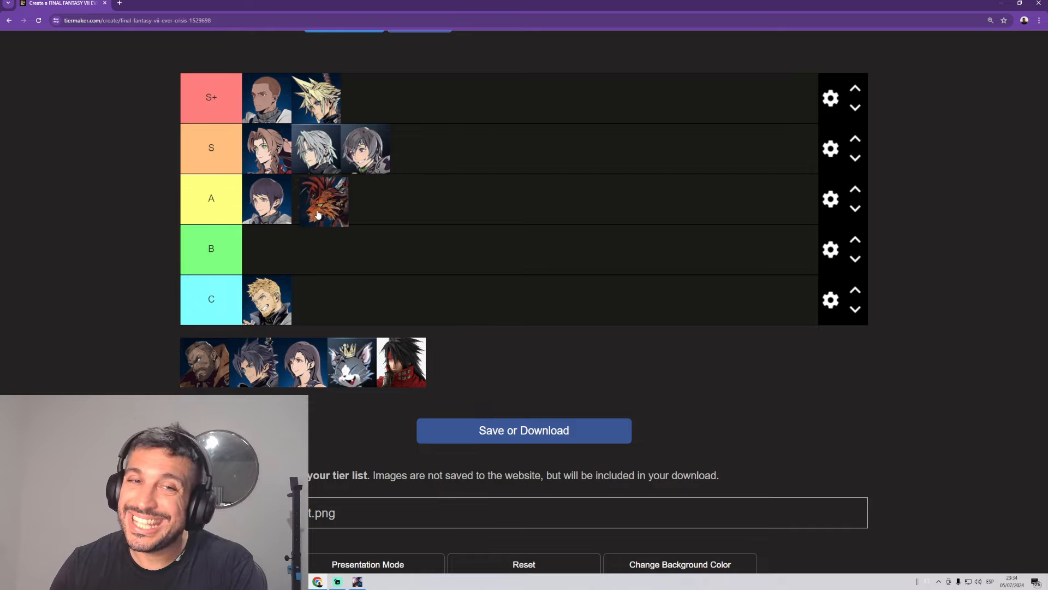
Step: Shuffle the red-maned Red XIII portrait between rows, trying S before settling it in A
left_click_drag(320, 199, 413, 202)
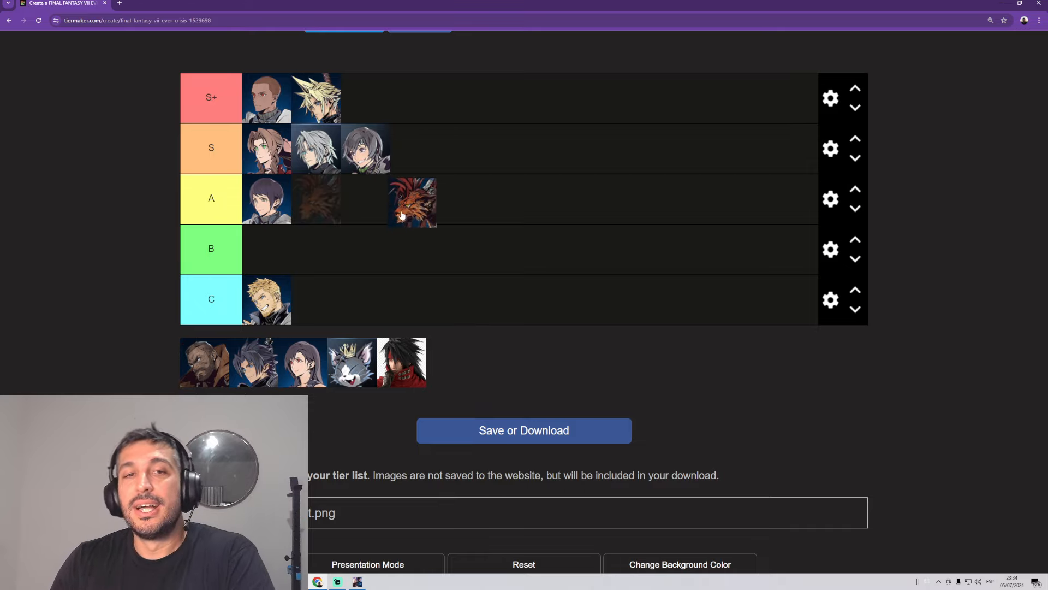
left_click_drag(412, 202, 423, 160)
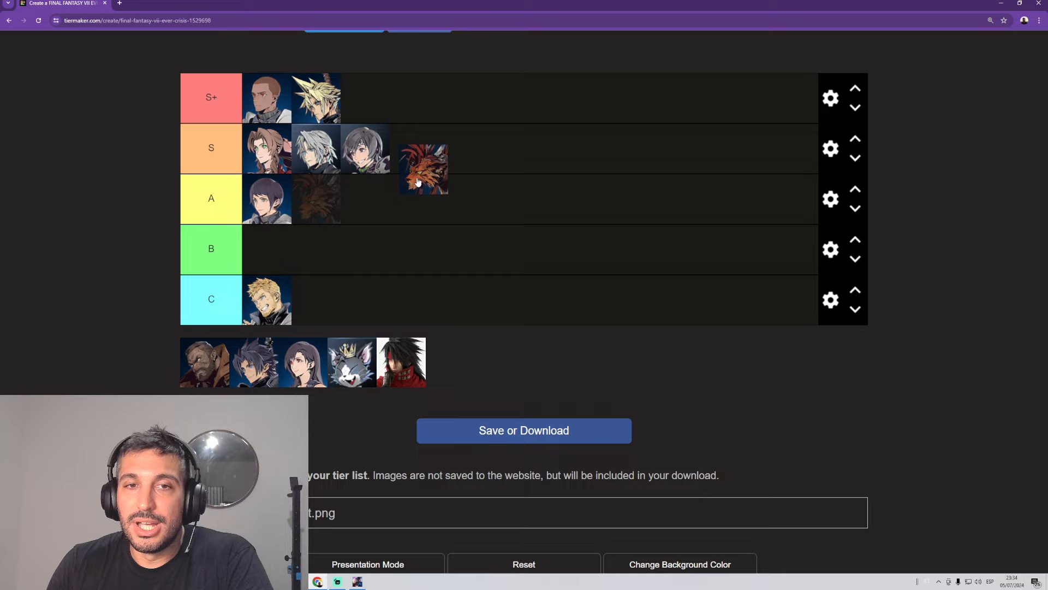
left_click_drag(423, 164, 289, 248)
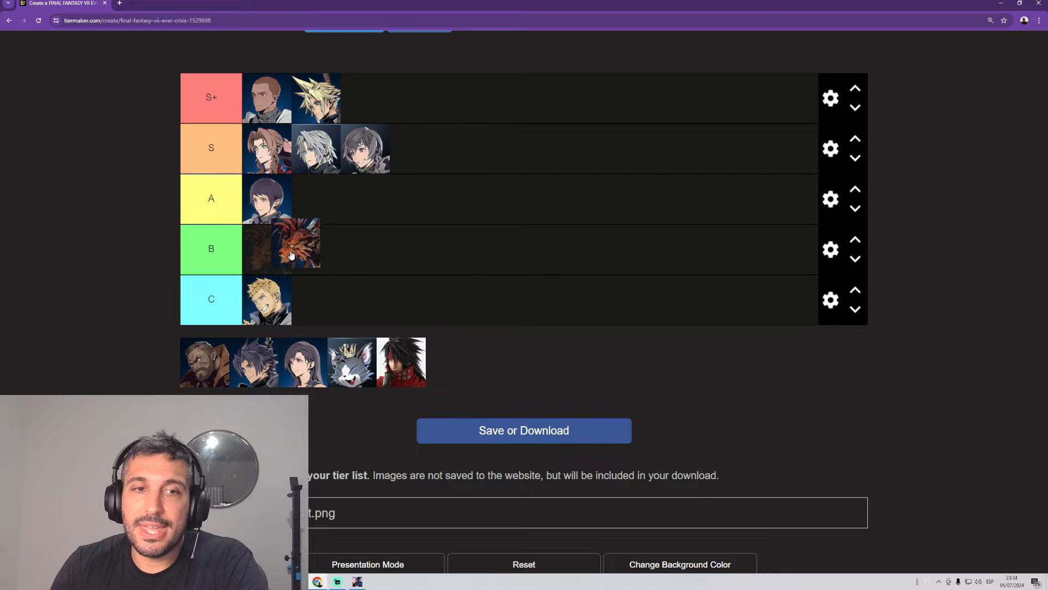
left_click_drag(288, 248, 402, 147)
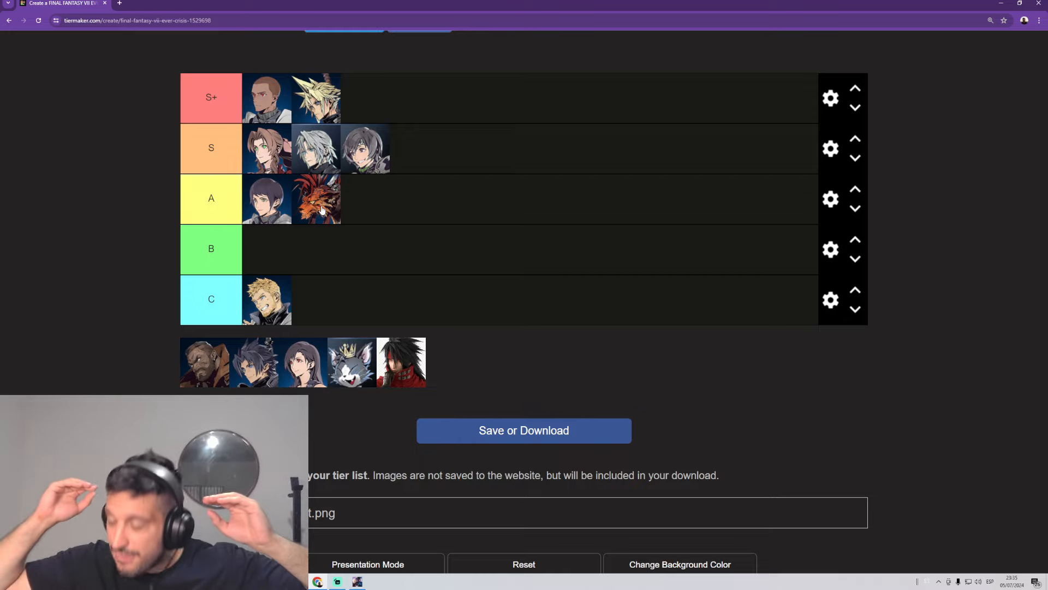
mouse_move(348, 111)
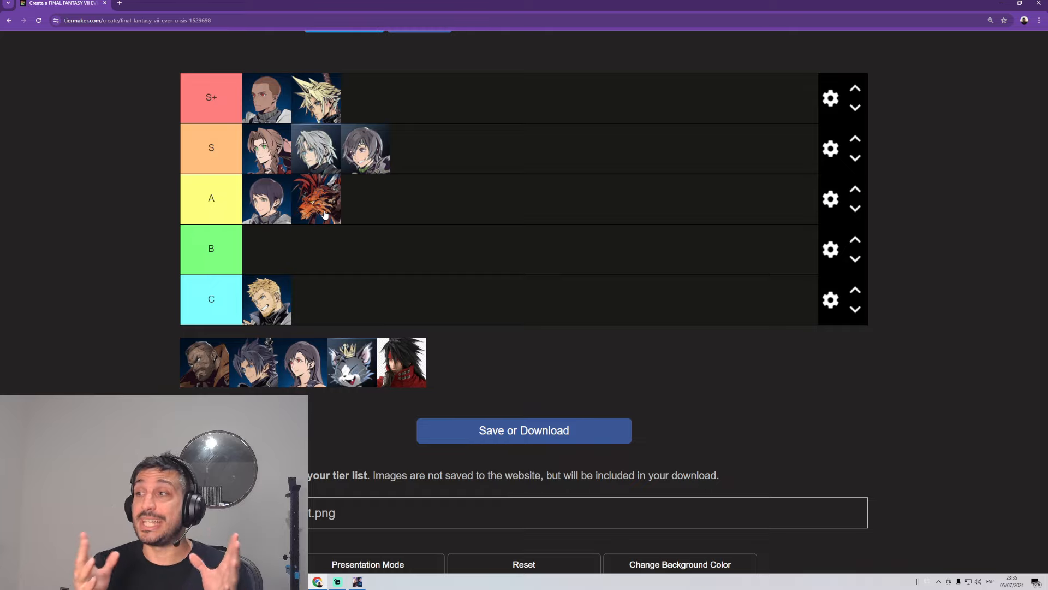
left_click_drag(316, 198, 401, 148)
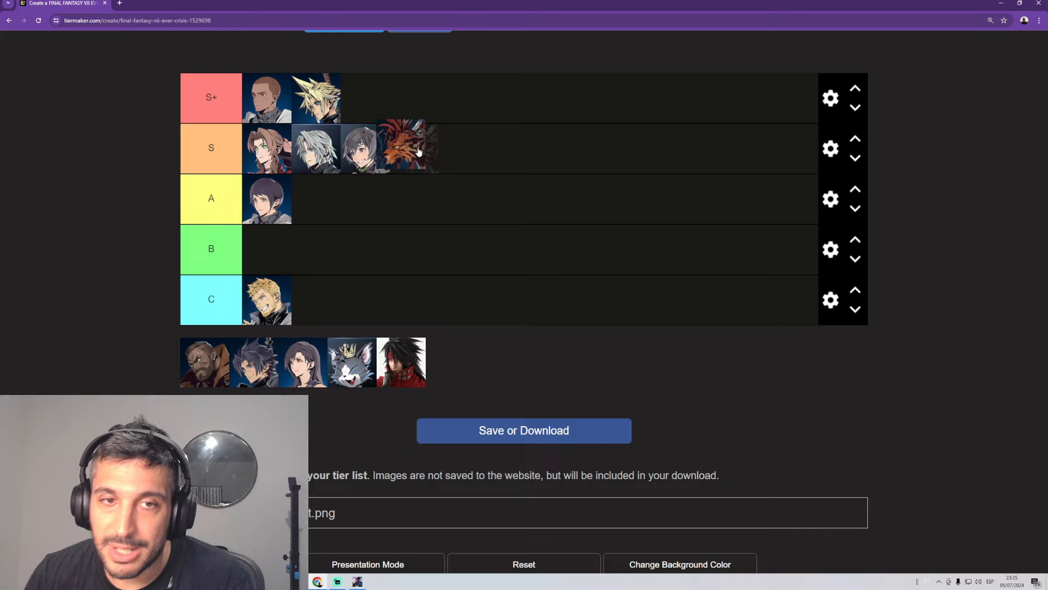
left_click_drag(401, 147, 317, 197)
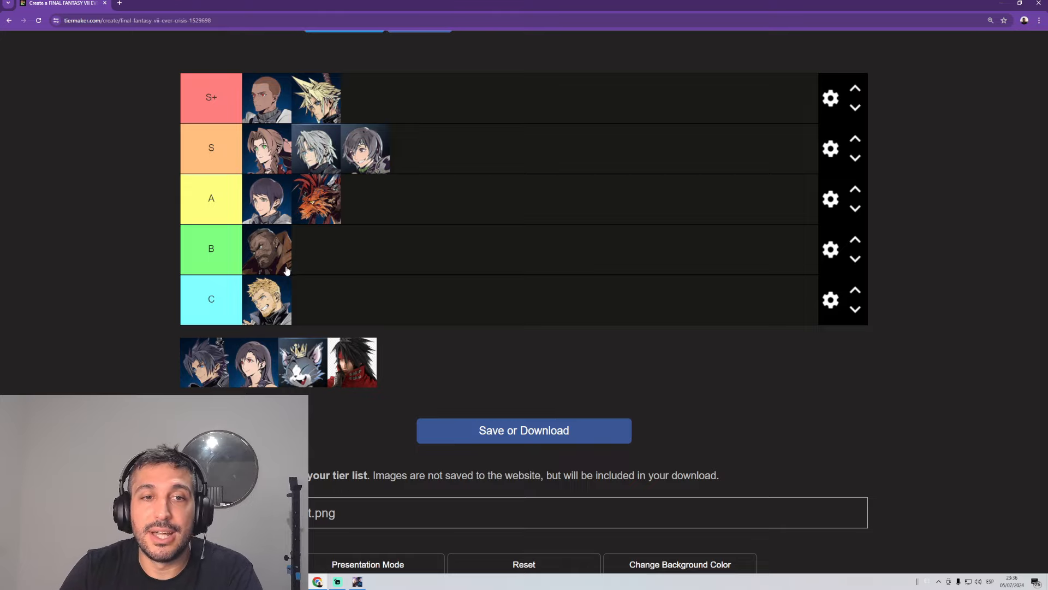
mouse_move(258, 249)
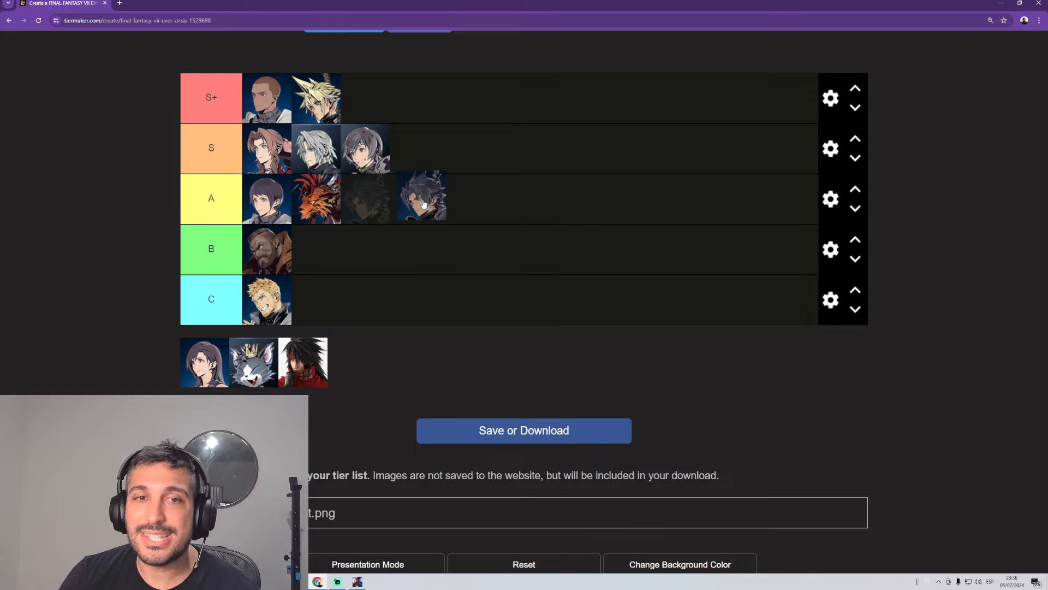
Step: Add the spiky dark-haired swordsman to row A and reorder the A-row portraits
left_click_drag(421, 198, 366, 197)
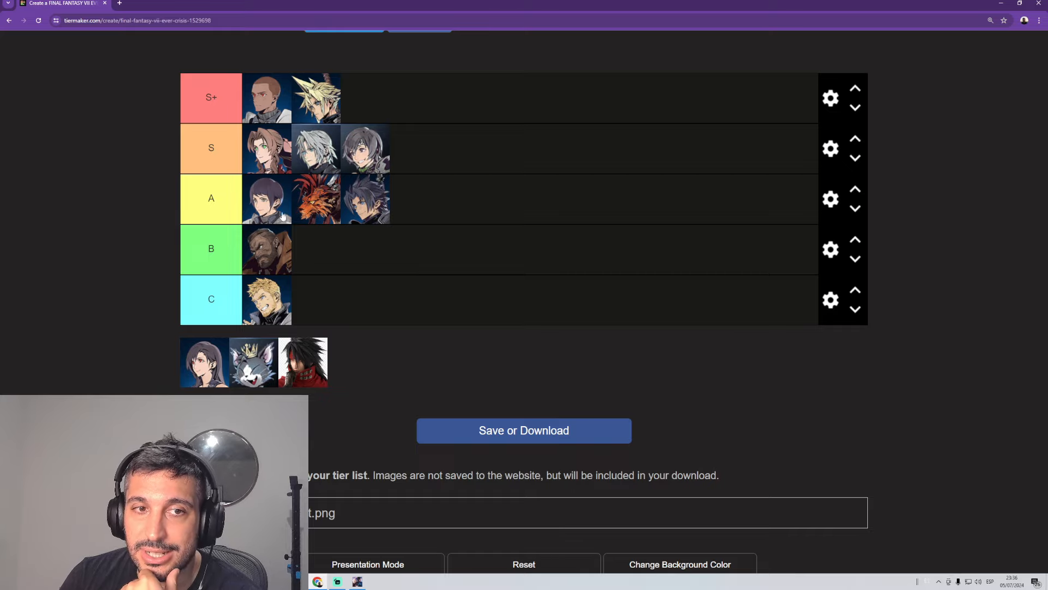
mouse_move(372, 224)
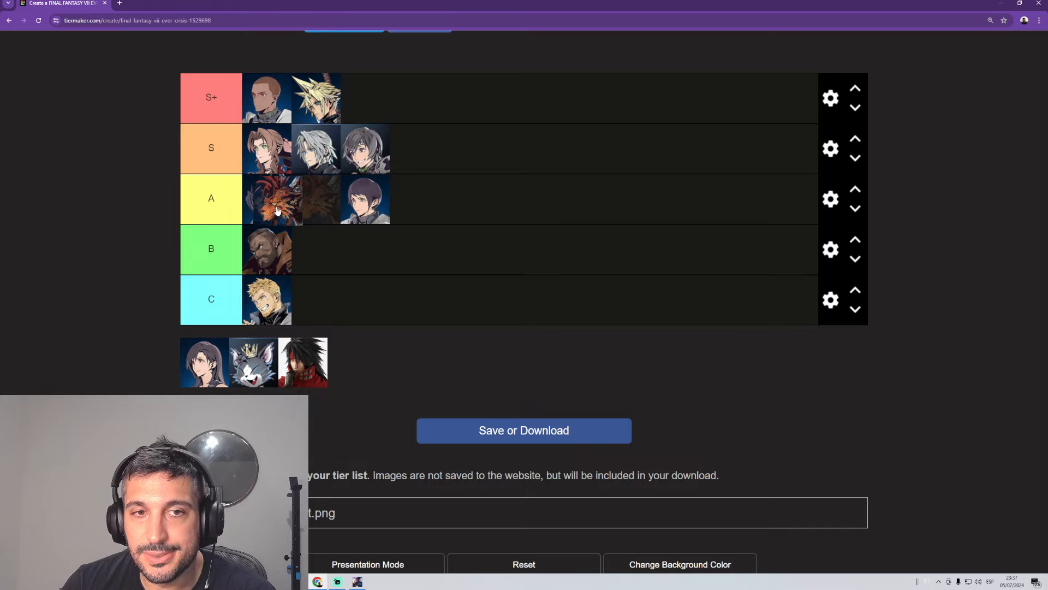
left_click_drag(268, 199, 318, 199)
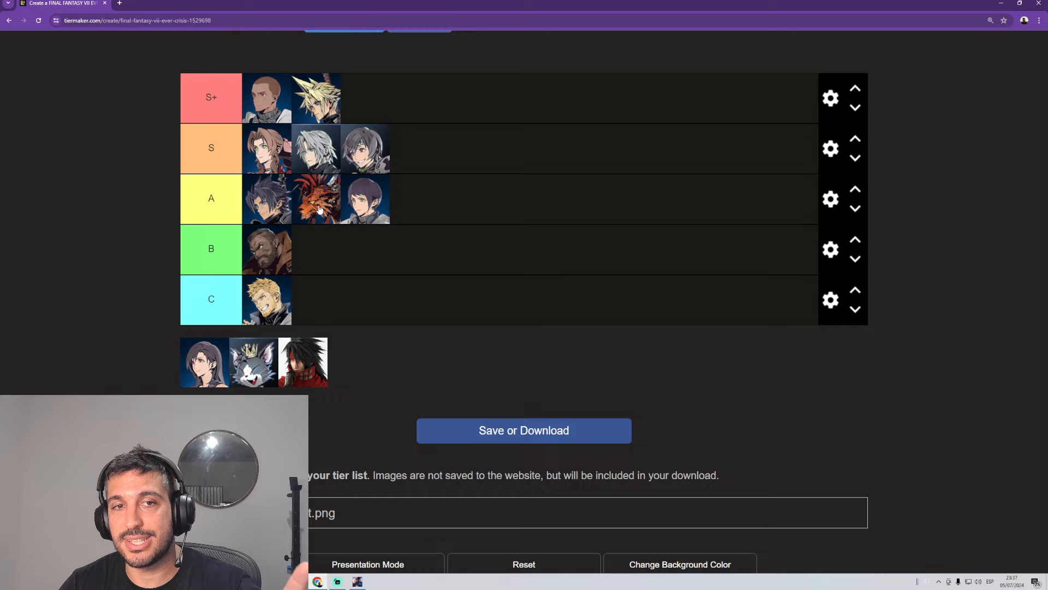
mouse_move(360, 164)
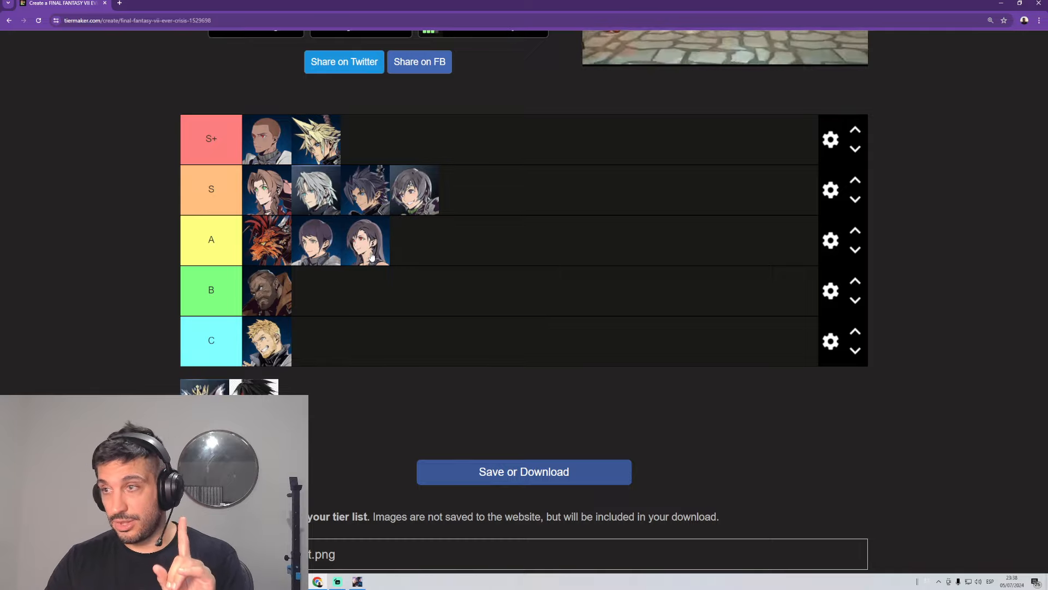
mouse_move(390, 252)
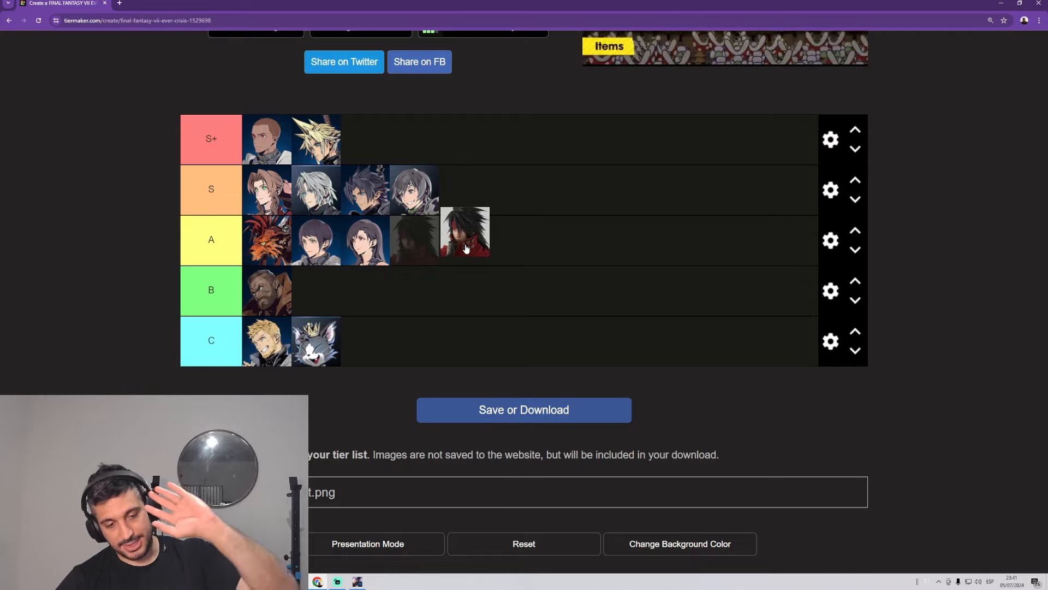
Step: Drop the red-cloaked Vincent portrait at the end of the A row
left_click_drag(465, 234, 414, 239)
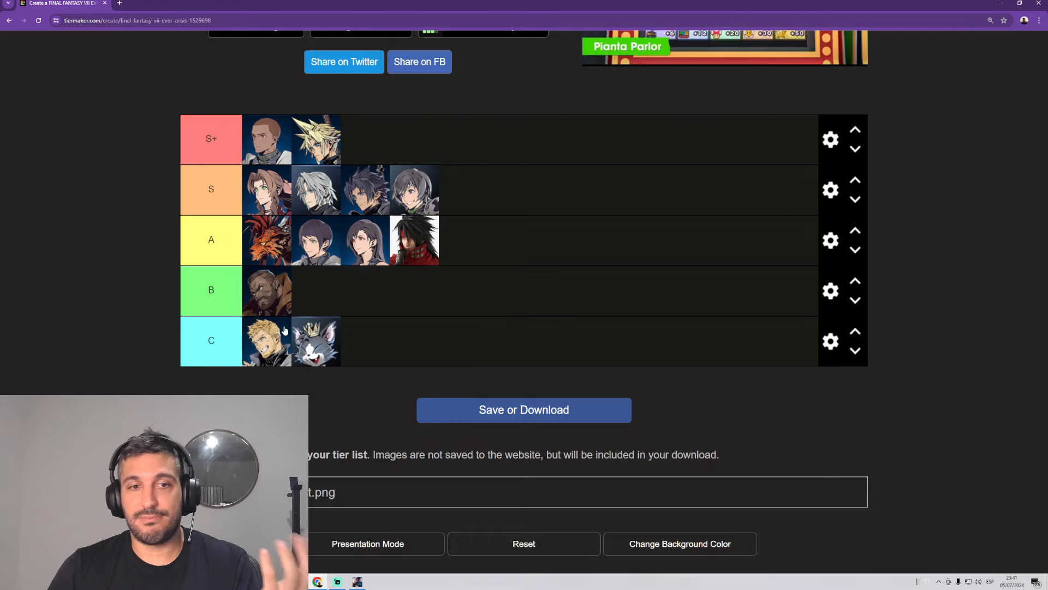
Step: Move Vincent's portrait from row A up to the end of row S
left_click_drag(413, 189, 394, 139)
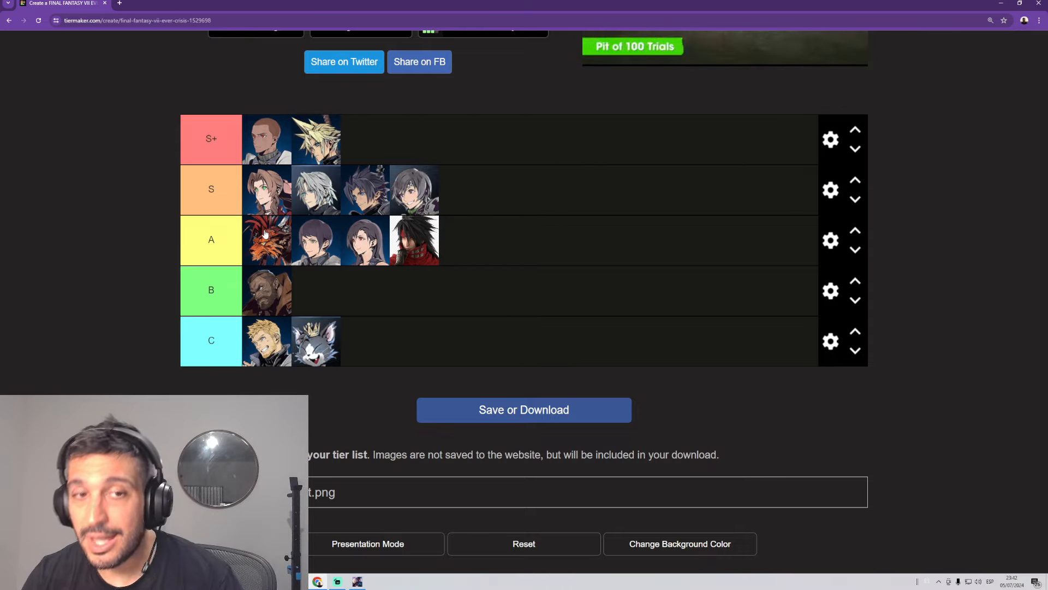
mouse_move(403, 154)
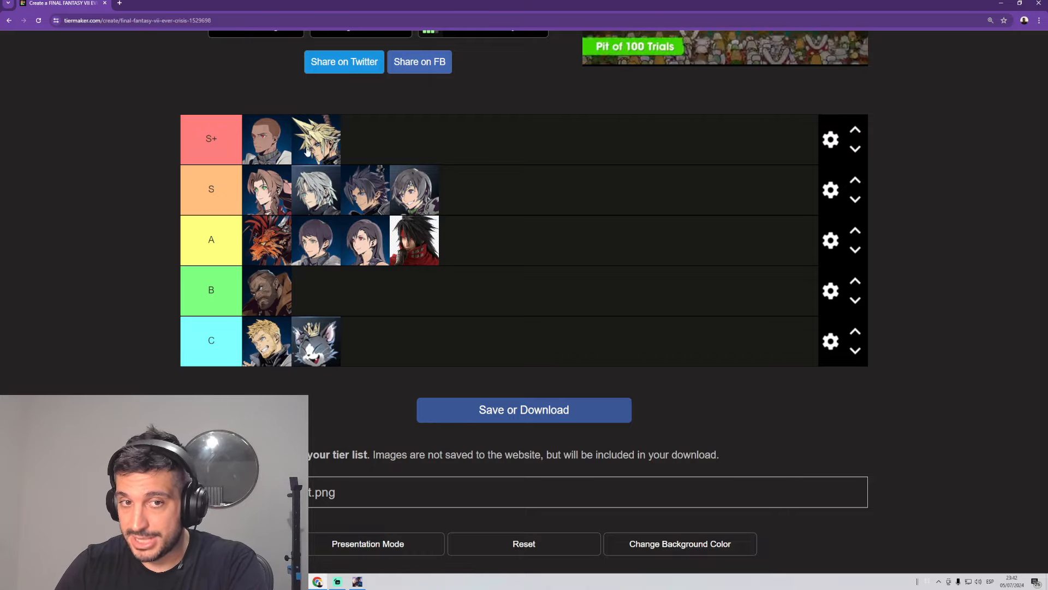
mouse_move(394, 294)
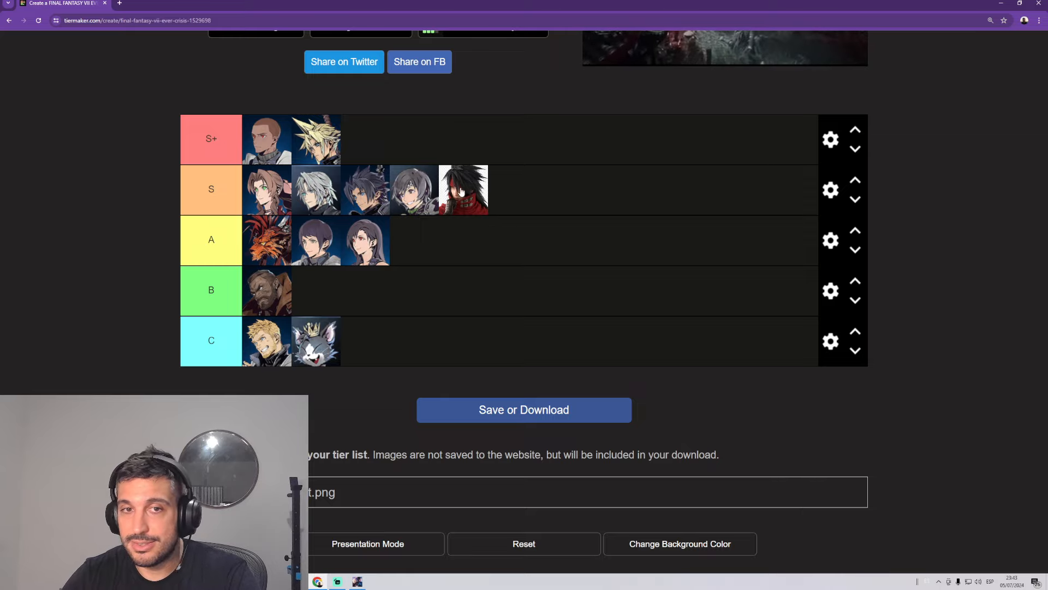
Step: Return Vincent's portrait from row S to the end of row A
left_click_drag(461, 189, 414, 239)
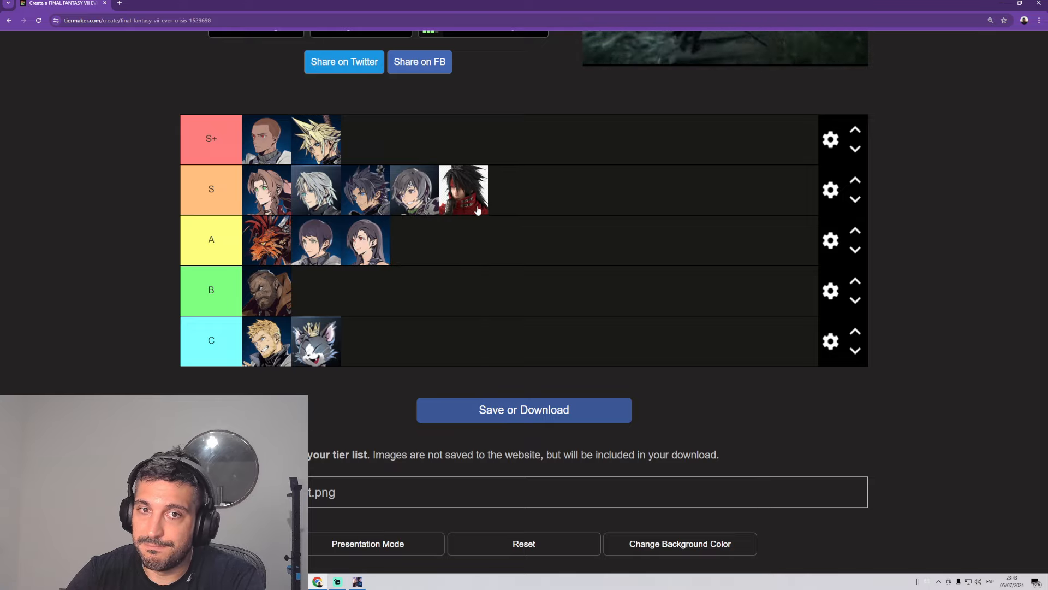
mouse_move(486, 214)
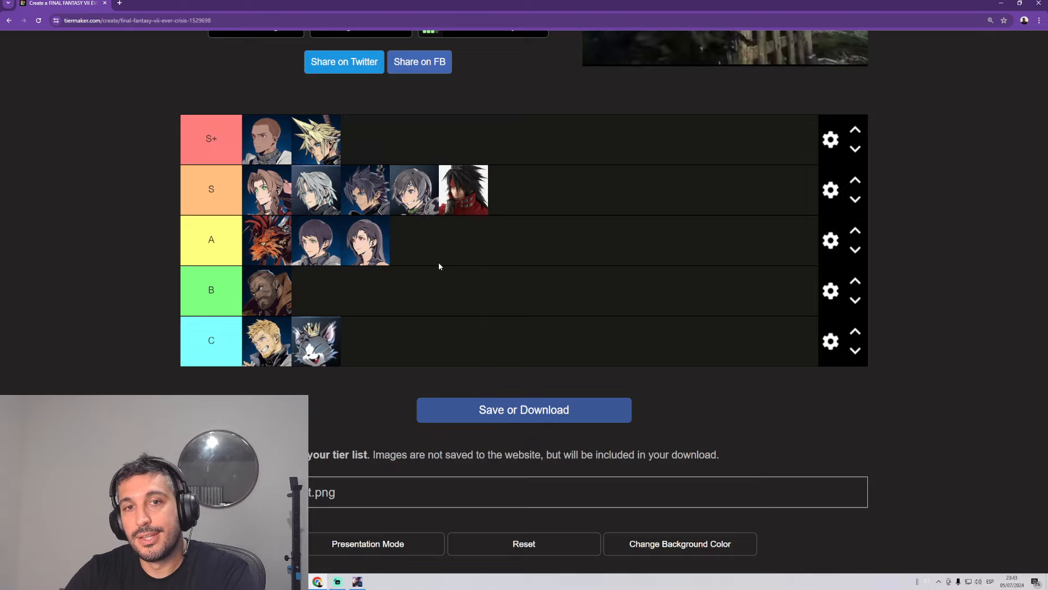
mouse_move(508, 214)
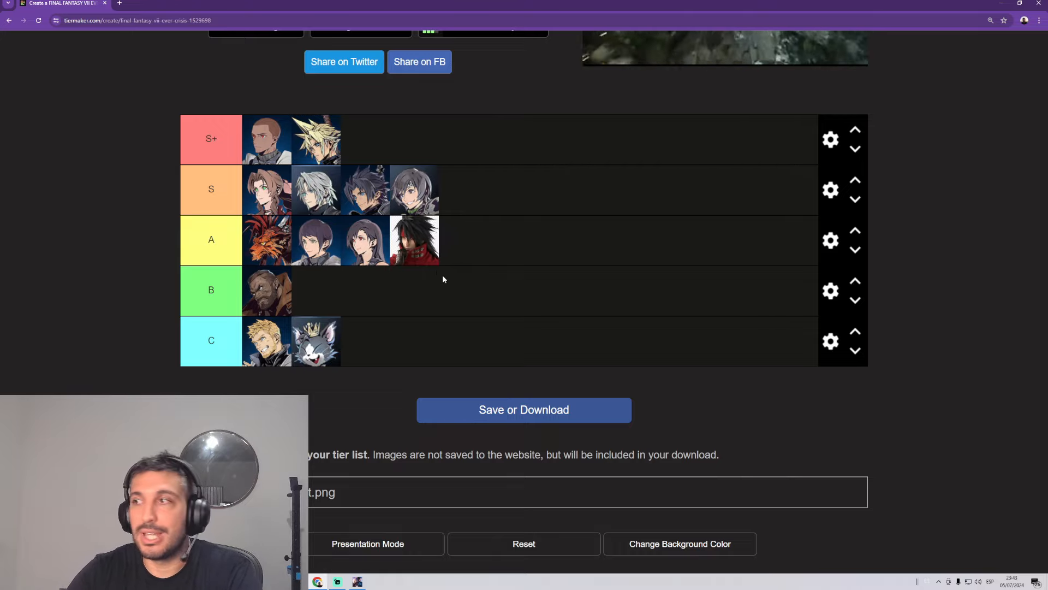
mouse_move(415, 259)
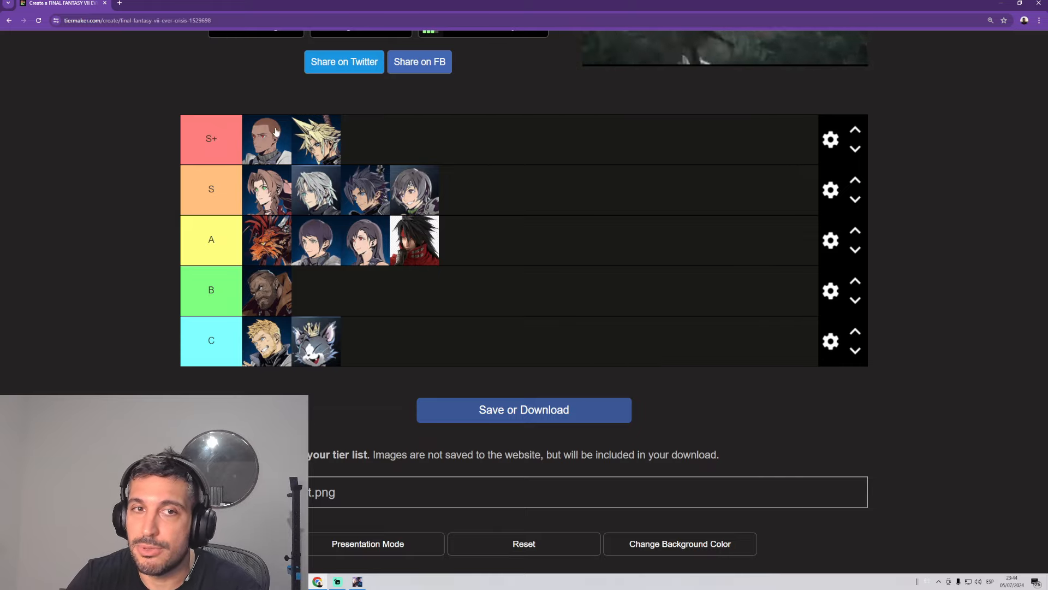
mouse_move(292, 177)
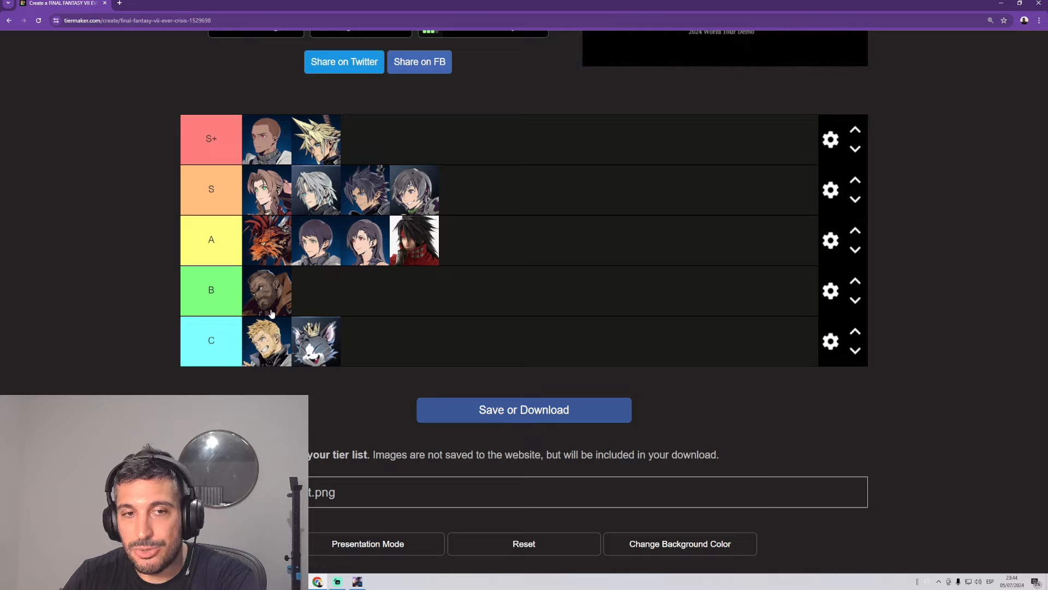
mouse_move(617, 372)
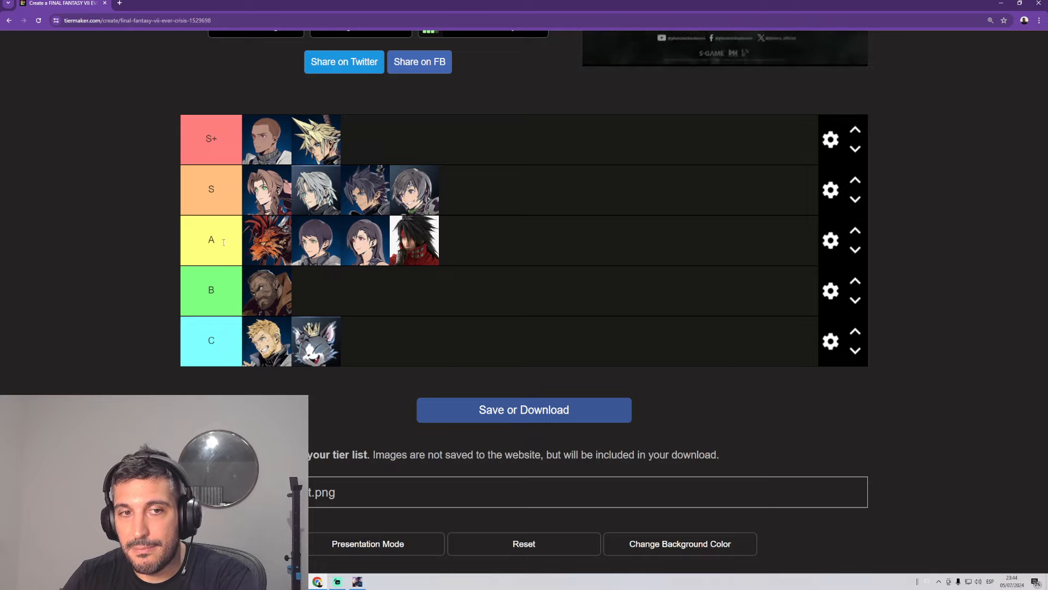
mouse_move(245, 370)
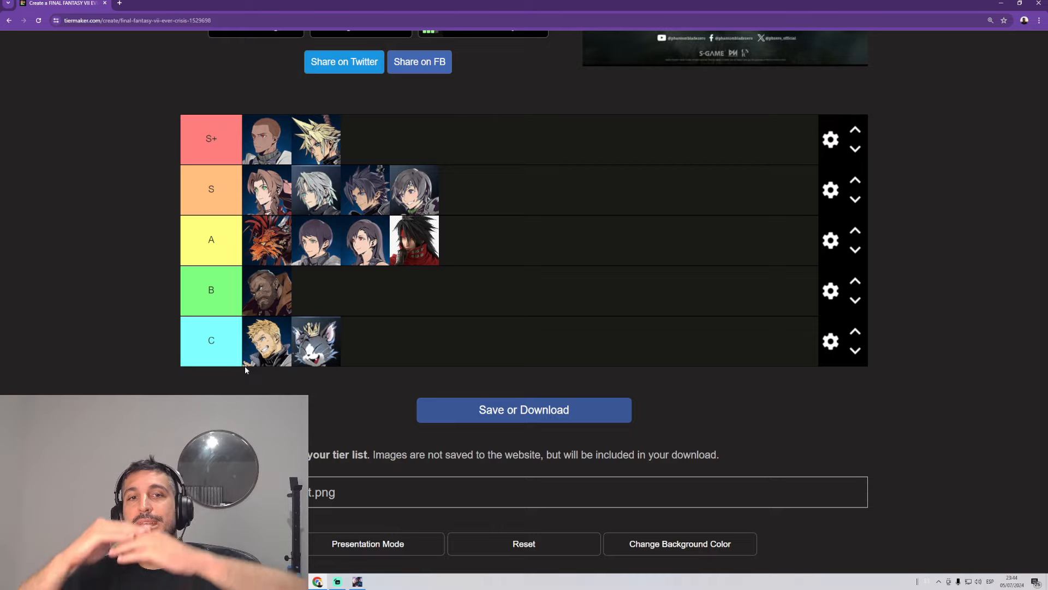
mouse_move(152, 261)
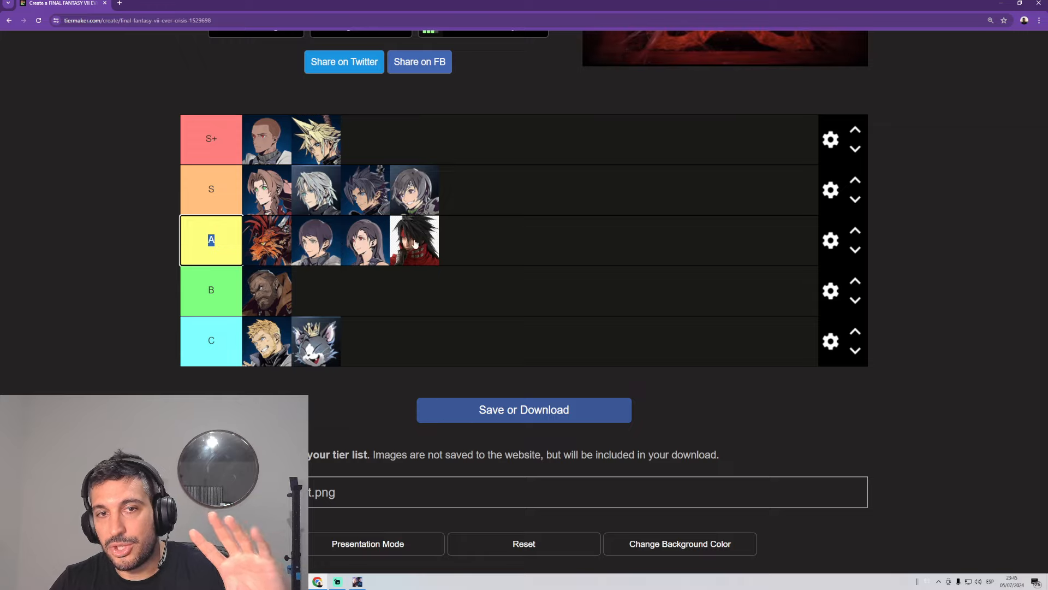
mouse_move(261, 294)
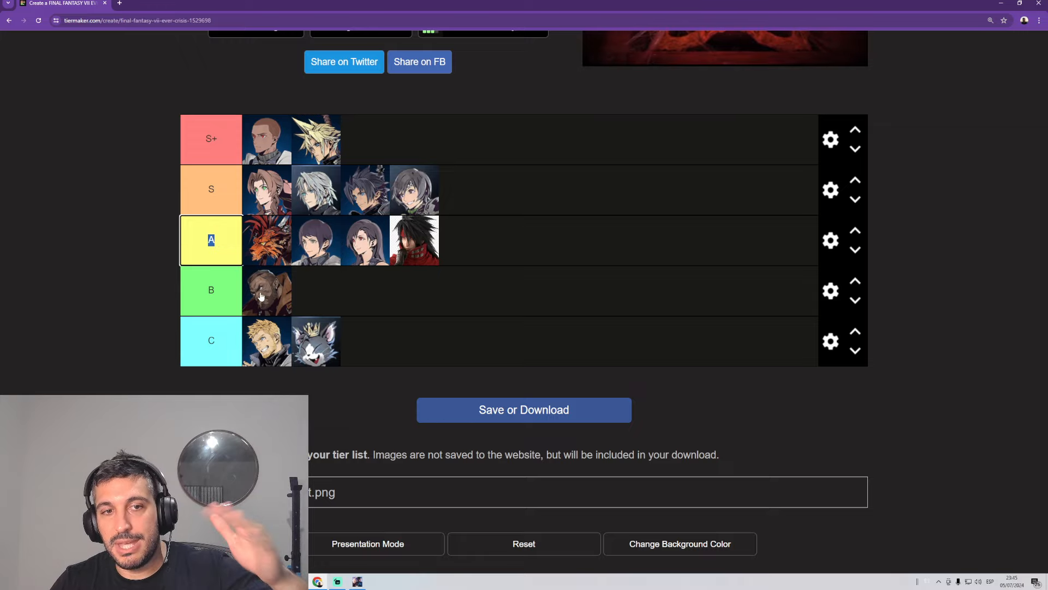